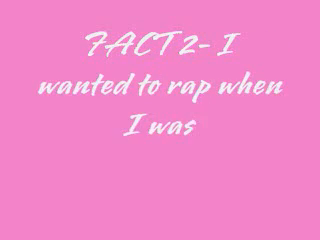
{"action": "type", "text": "7 LMAO. I"}
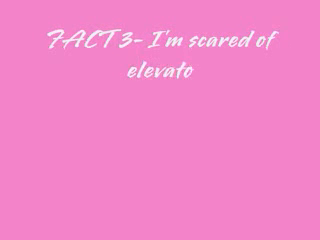
{"action": "type", "text": "rs after the"}
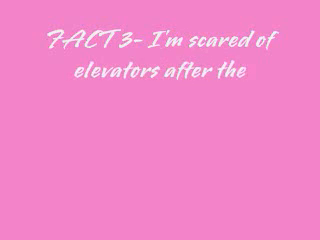
{"action": "type", "text": "ride Tower of"}
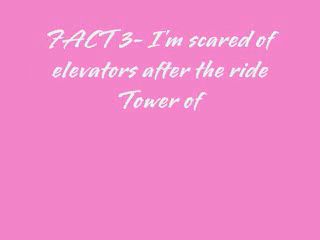
{"action": "type", "text": "Terror. Yeaaaaa n i use  stairs (: I haven't used an elevator ever since (6"}
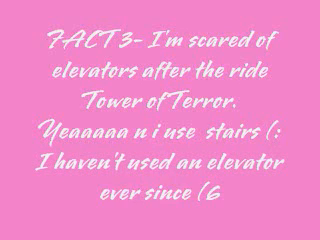
{"action": "type", "text": "months ago)"}
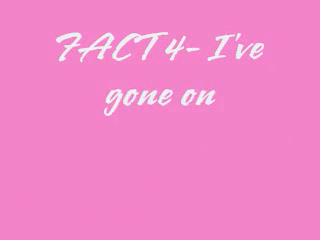
{"action": "type", "text": "4 cruises in the pas"}
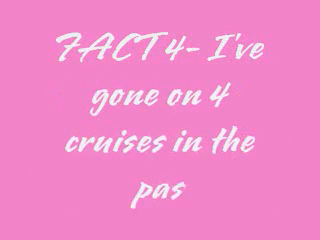